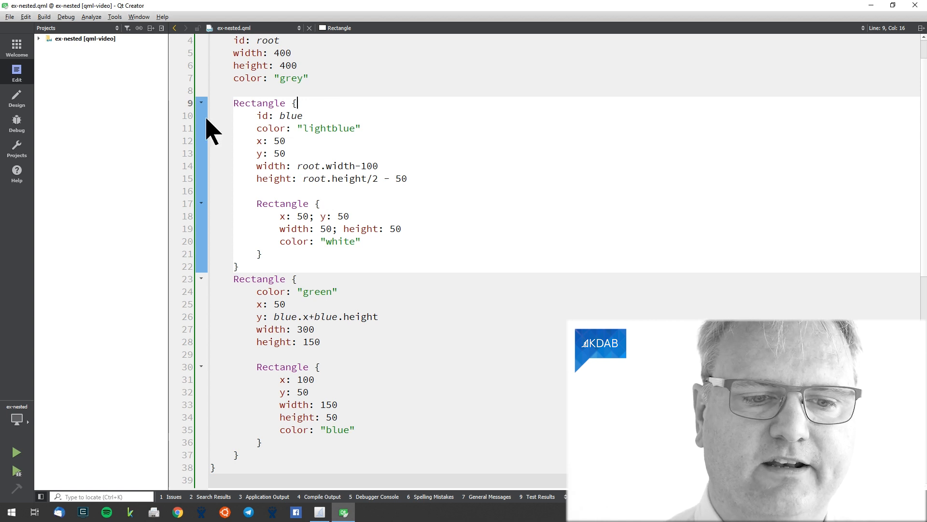
mouse_move(289, 132)
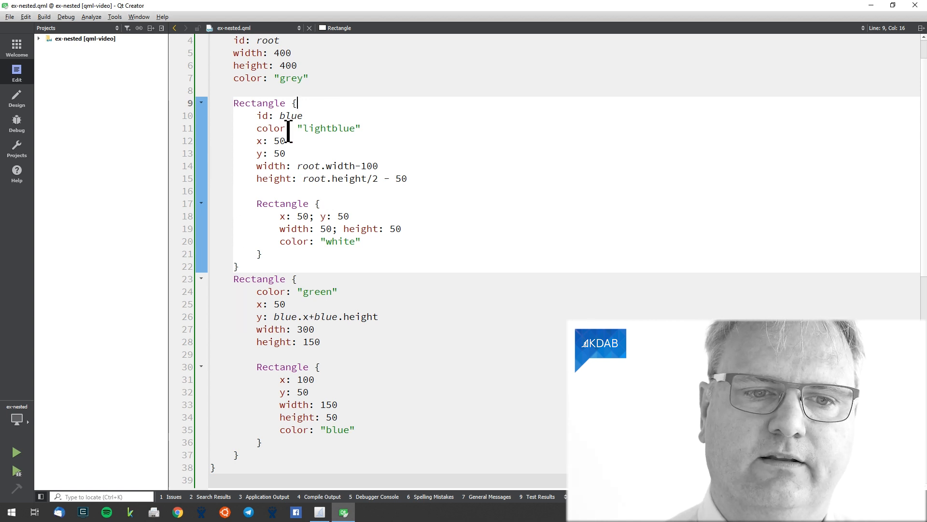
Fold the lightblue Rectangle block at line 9 in ex-nested.qml, expand it, then open Tools
click(201, 103)
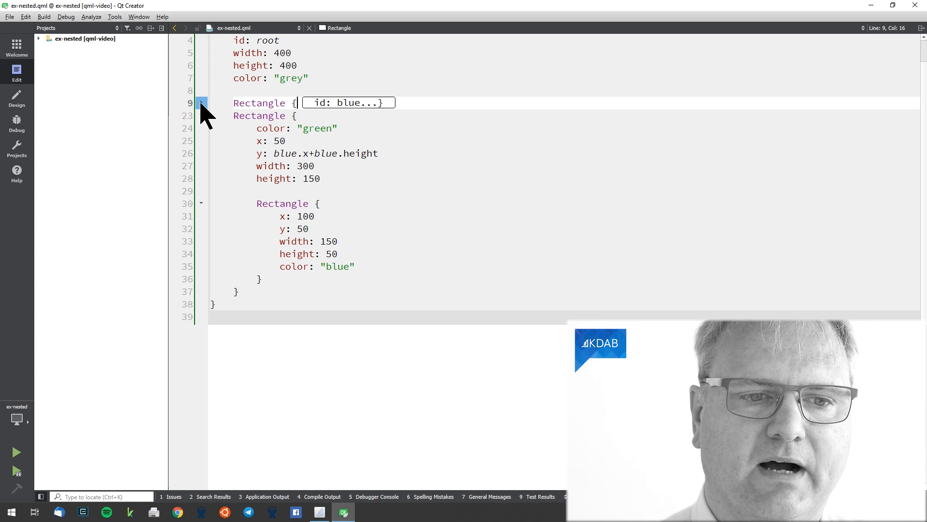
click(201, 103)
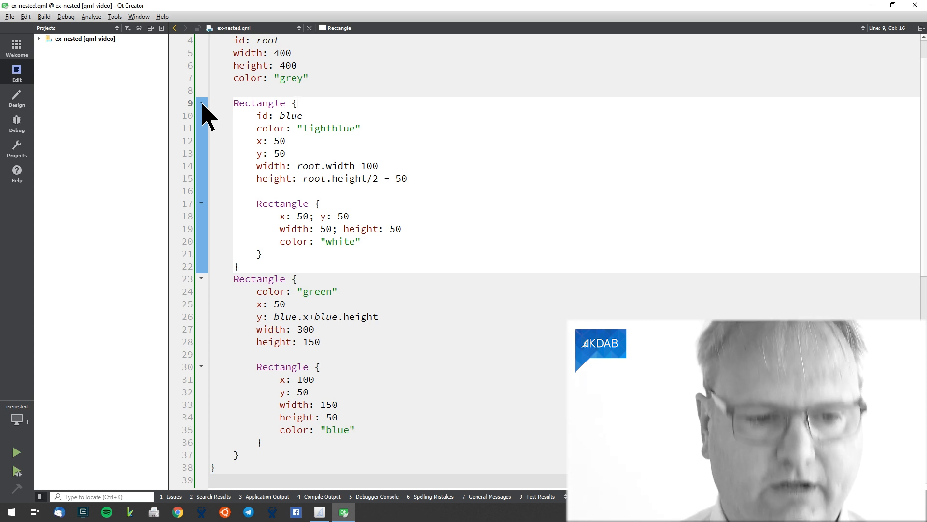
click(114, 16)
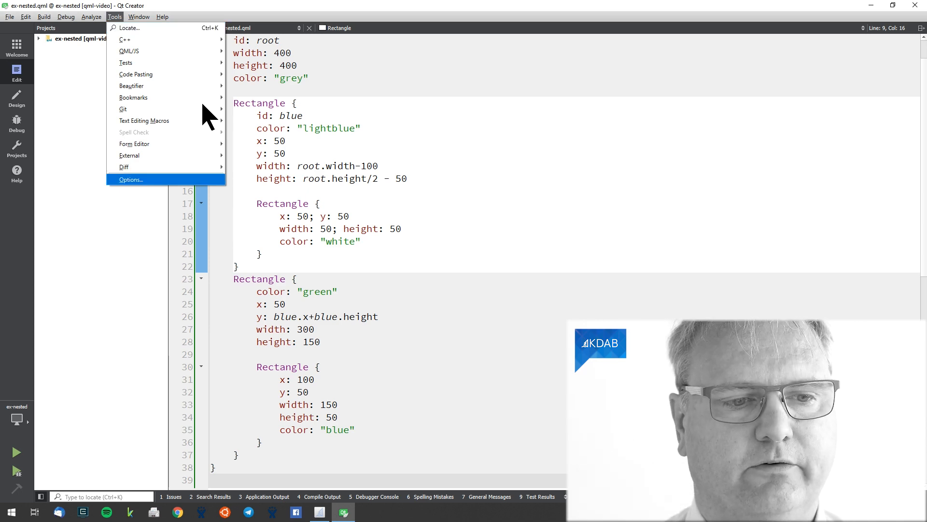
Show the Options dialog's Text Editor > Display page with folding and highlighting settings
click(131, 179)
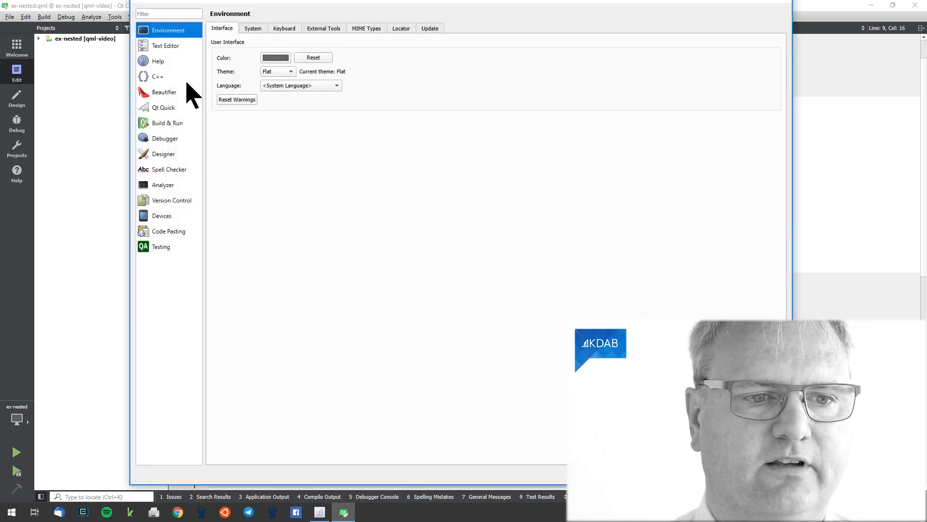
click(166, 46)
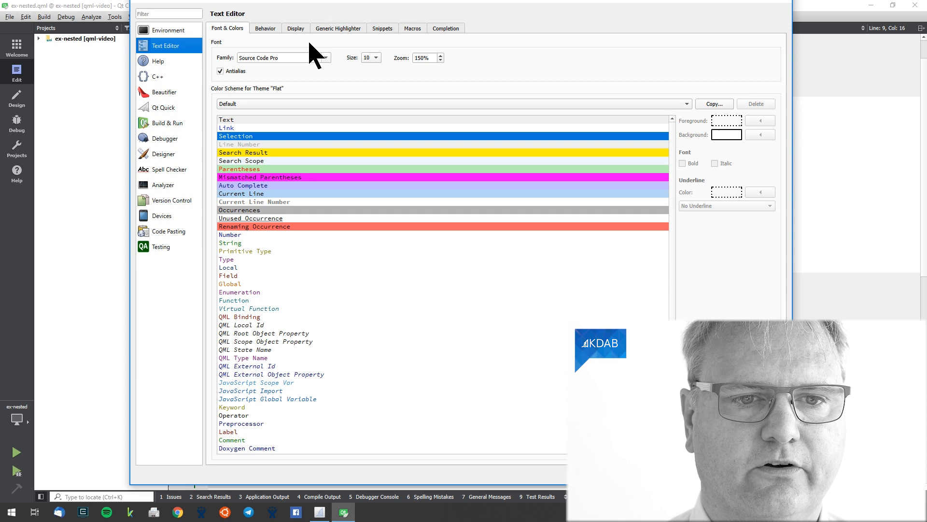
click(295, 28)
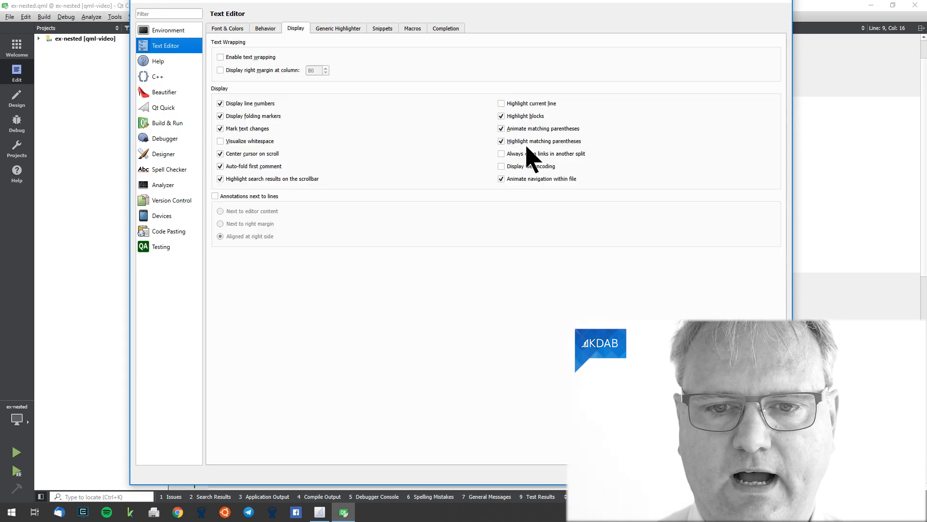
click(501, 115)
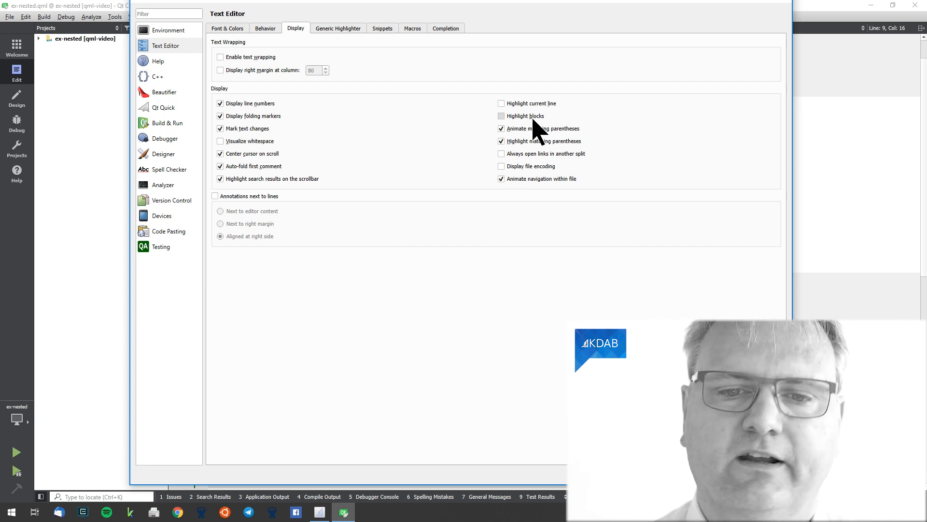
click(501, 116)
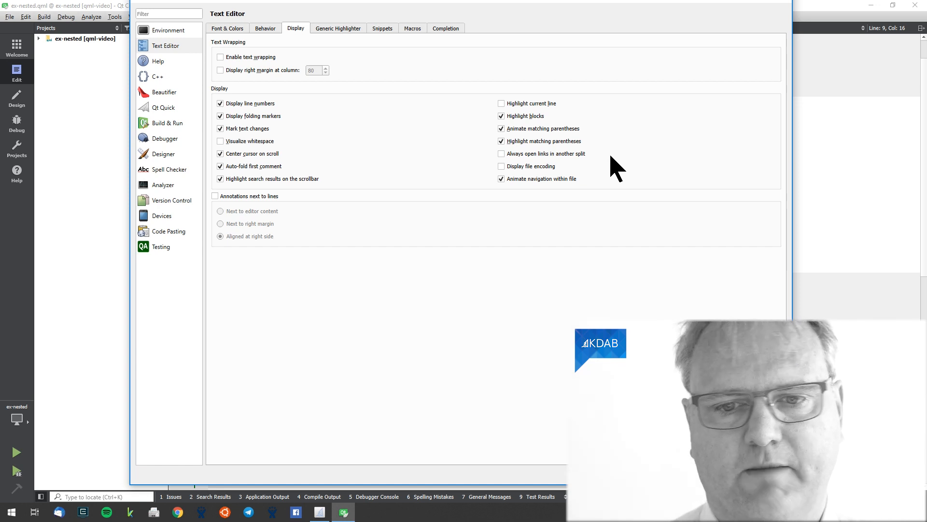
mouse_move(598, 160)
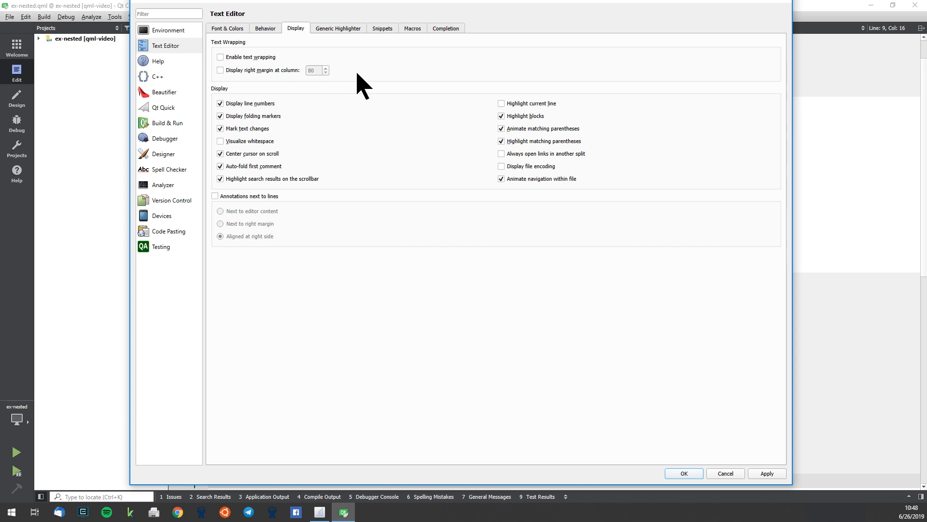
mouse_move(161, 58)
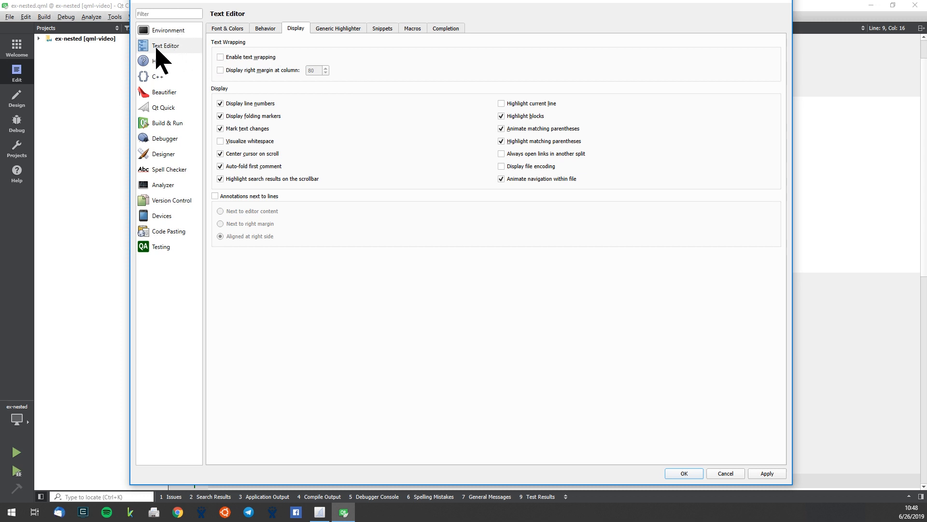
mouse_move(408, 118)
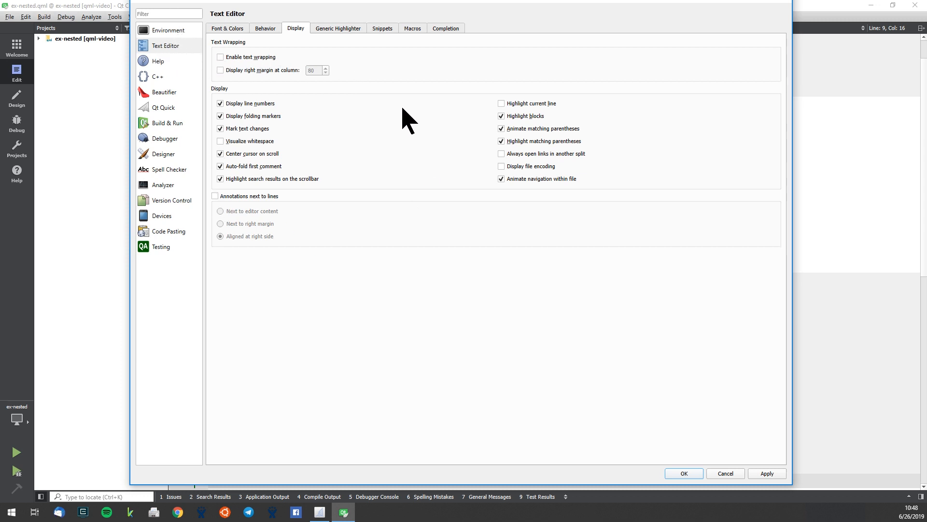